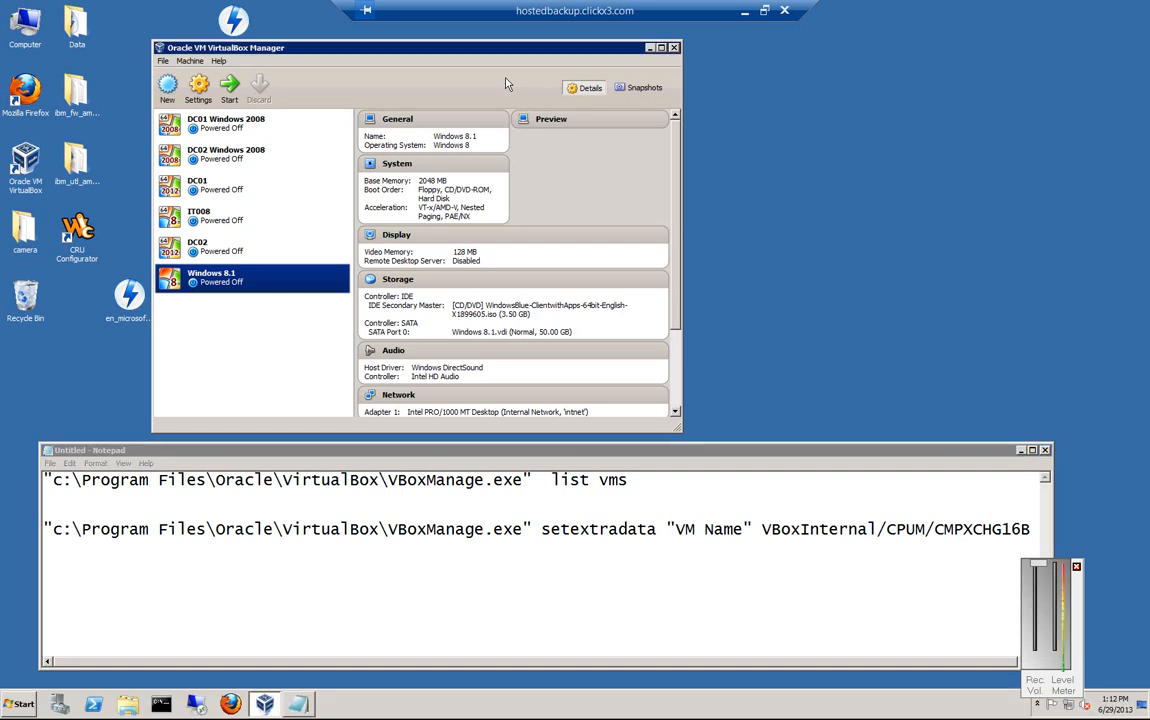
Step: Check the VirtualBox version, then start the Windows 8.1 machine, which crashes with error 0xC4
{"action": "left_click", "coordinate": [218, 60]}
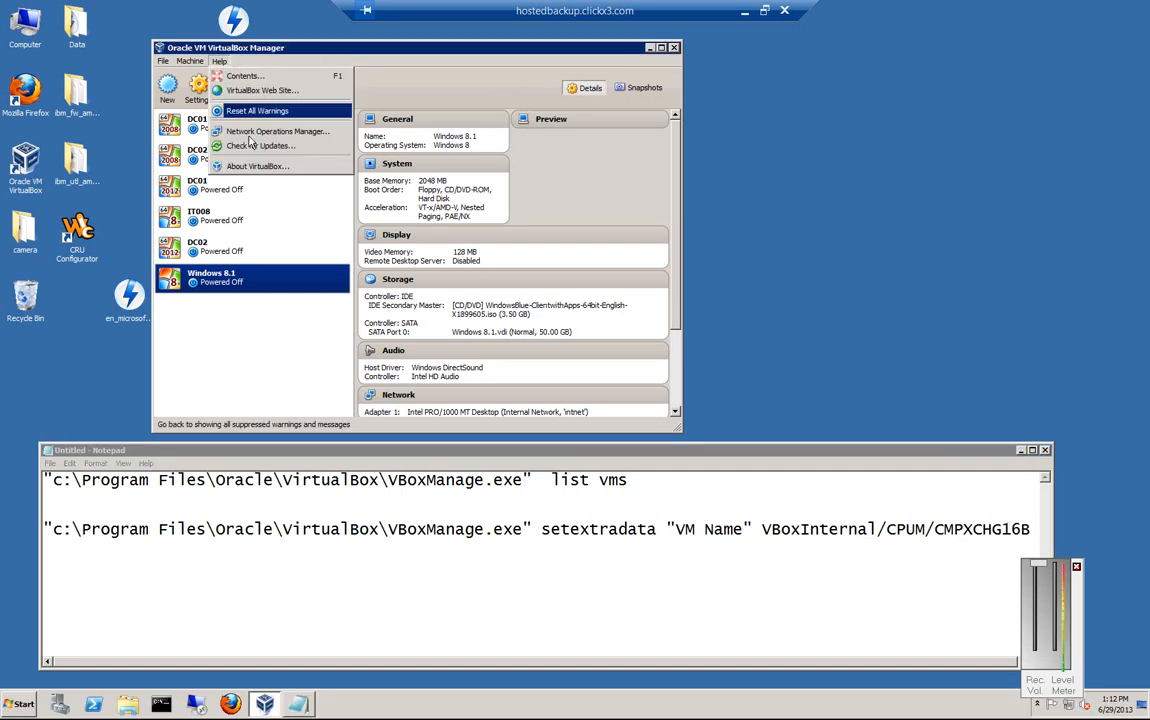
{"action": "left_click", "coordinate": [258, 164]}
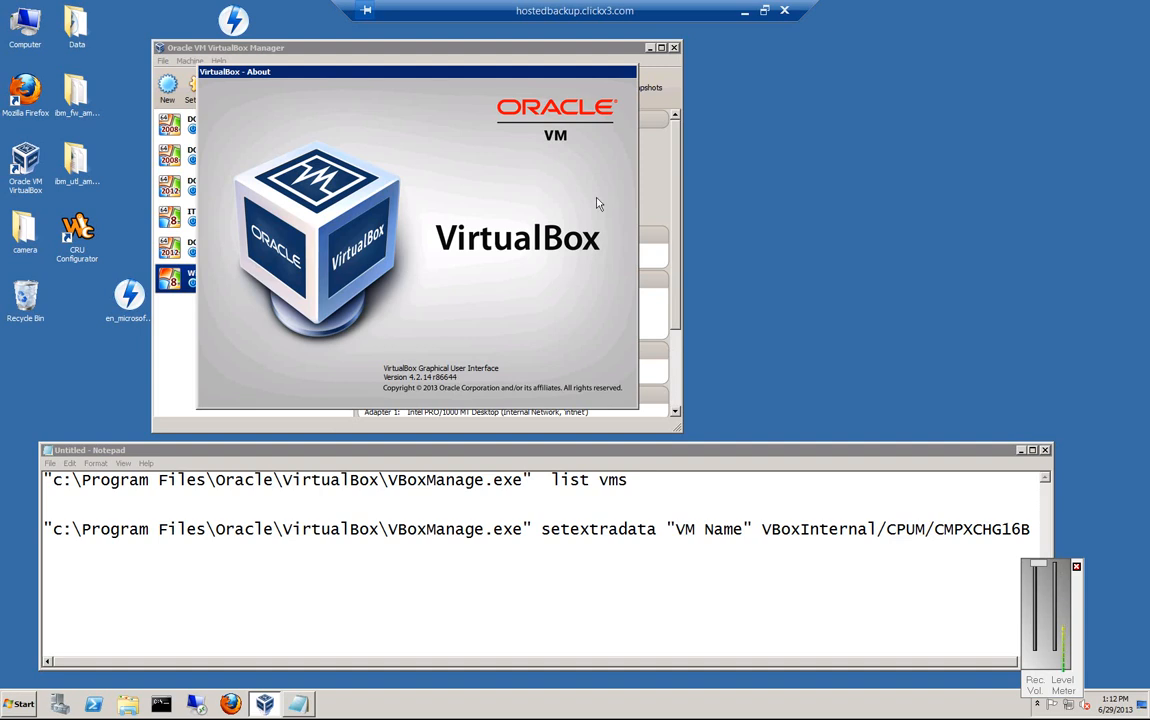
{"action": "mouse_move", "coordinate": [616, 72]}
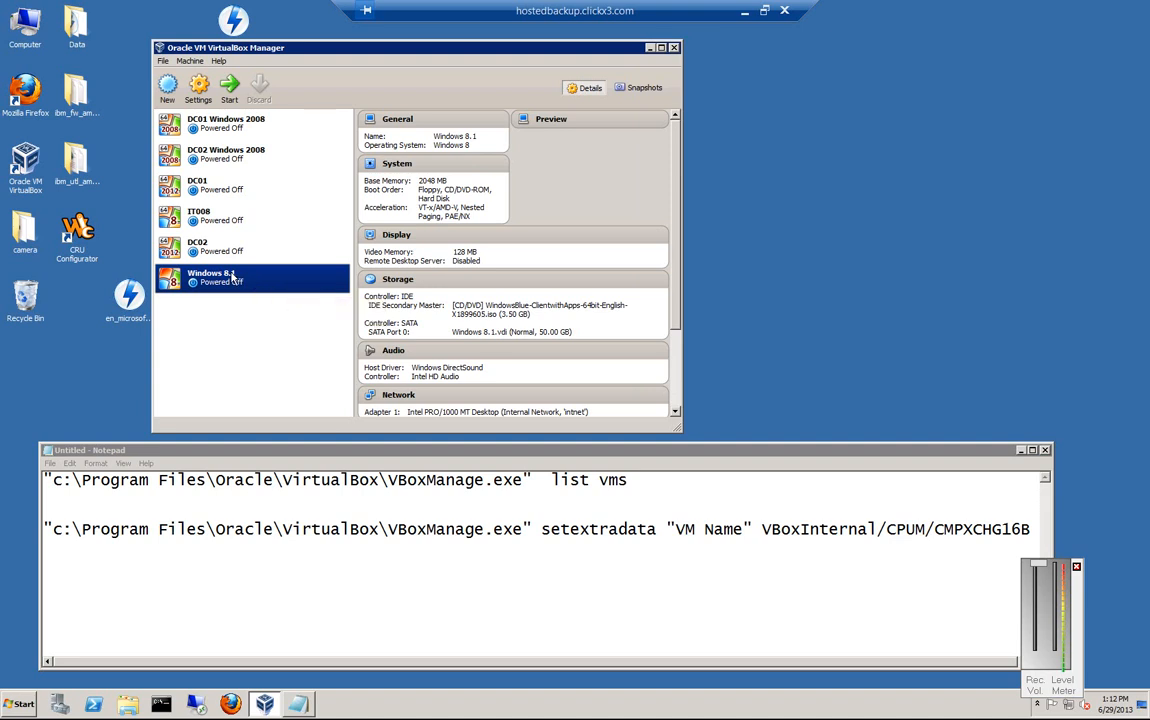
{"action": "right_click", "coordinate": [210, 278]}
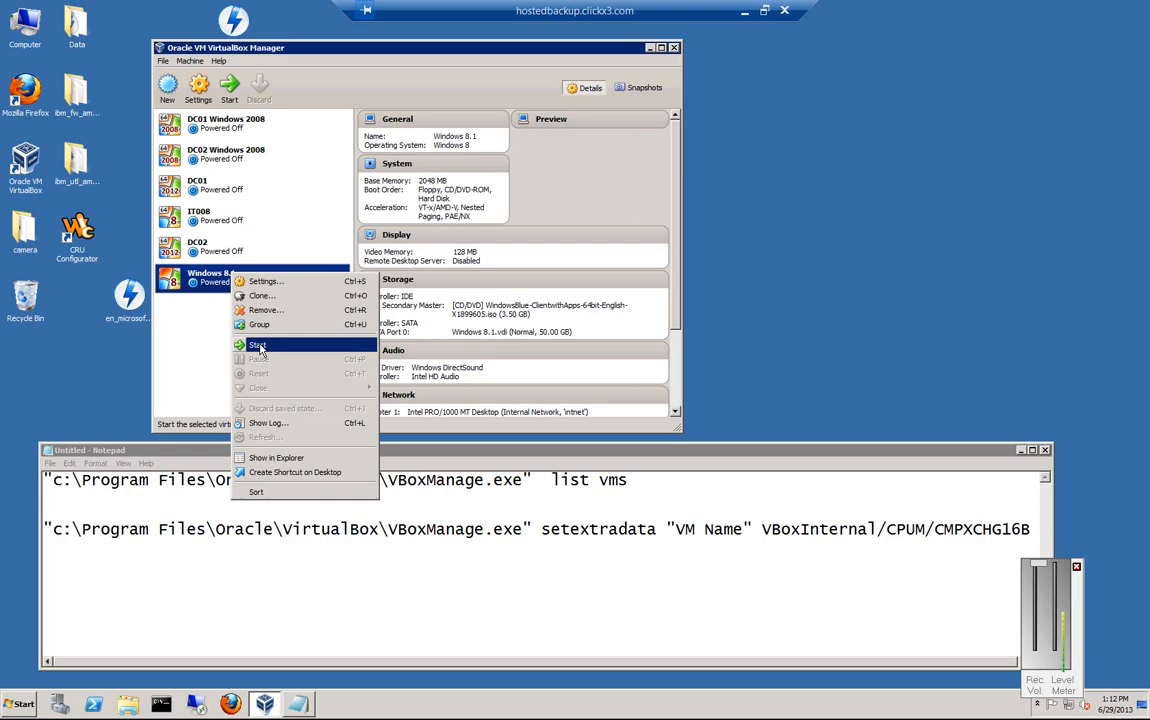
{"action": "left_click", "coordinate": [258, 344]}
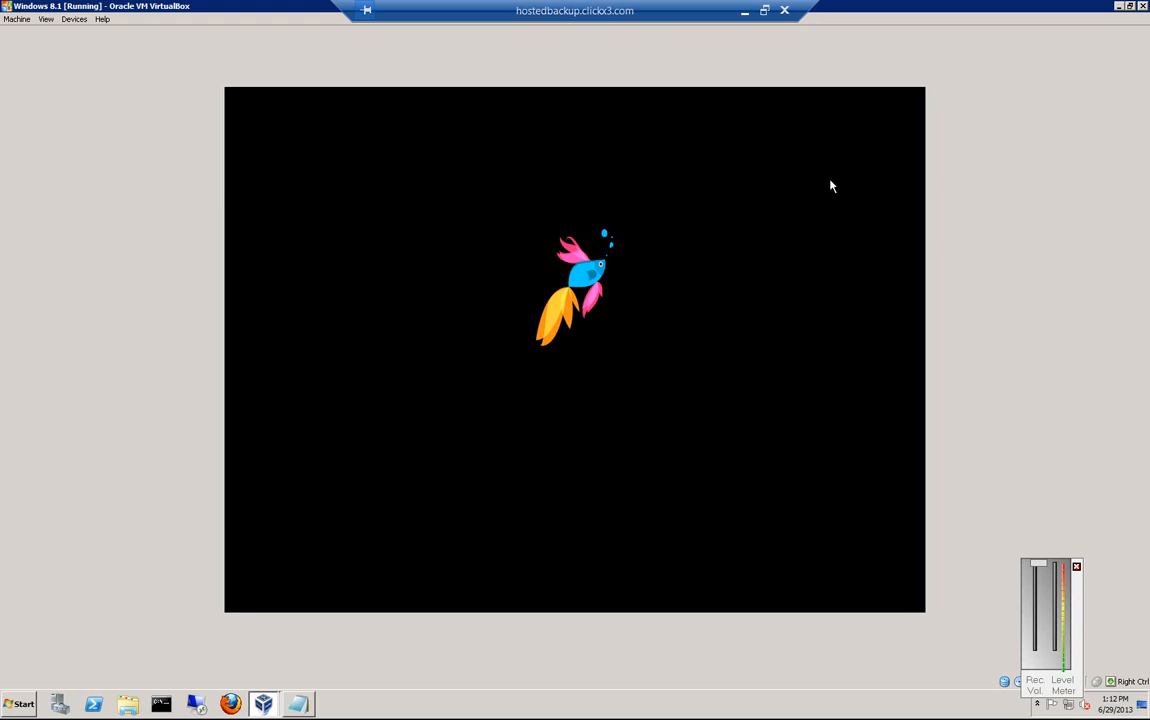
{"action": "mouse_move", "coordinate": [576, 276]}
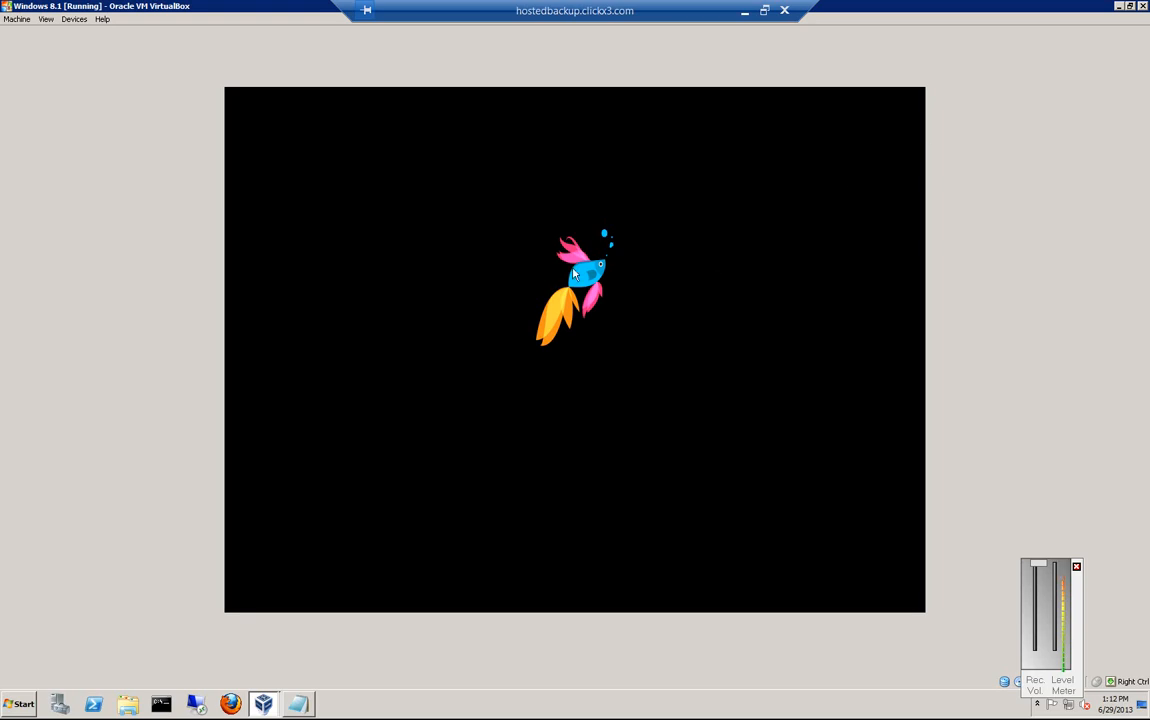
{"action": "mouse_move", "coordinate": [846, 330]}
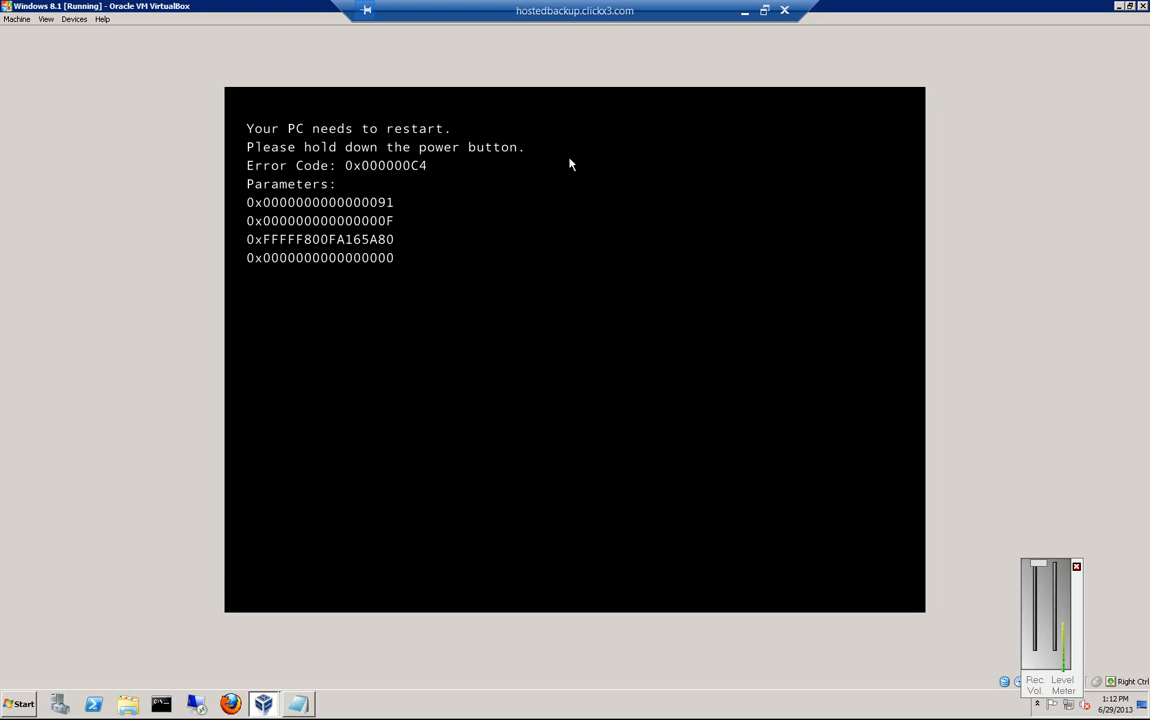
{"action": "mouse_move", "coordinate": [382, 184]}
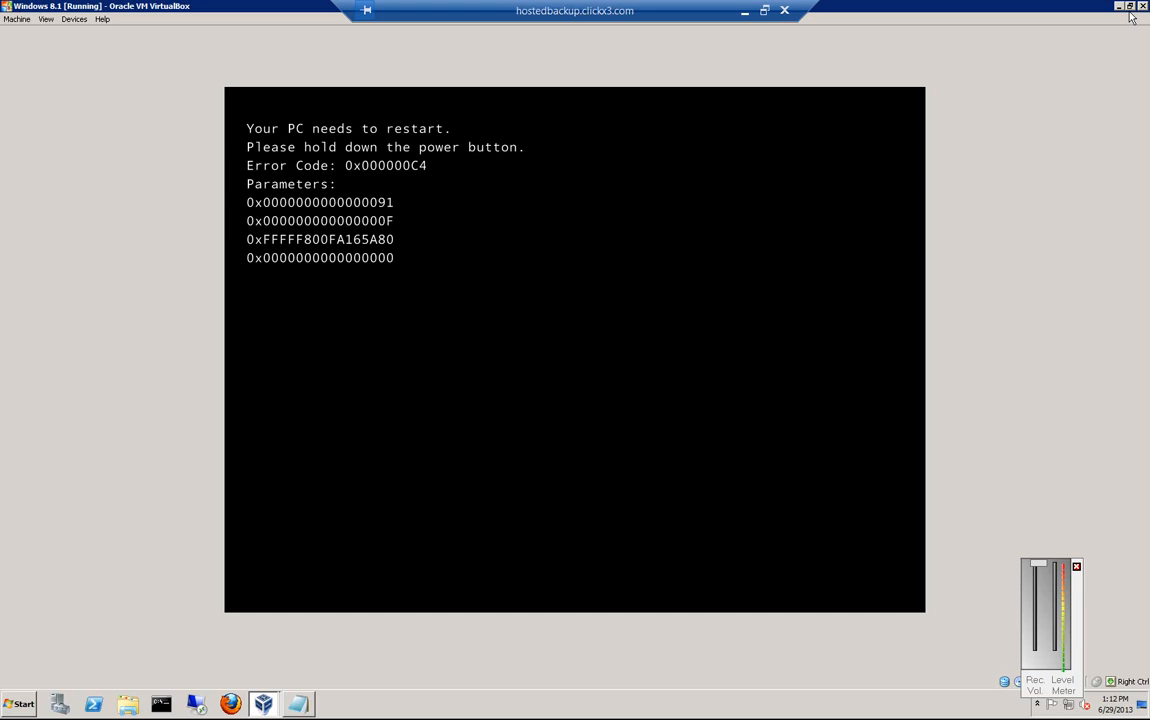
Step: Close the crashed VM window and power off the machine
{"action": "left_click", "coordinate": [784, 10]}
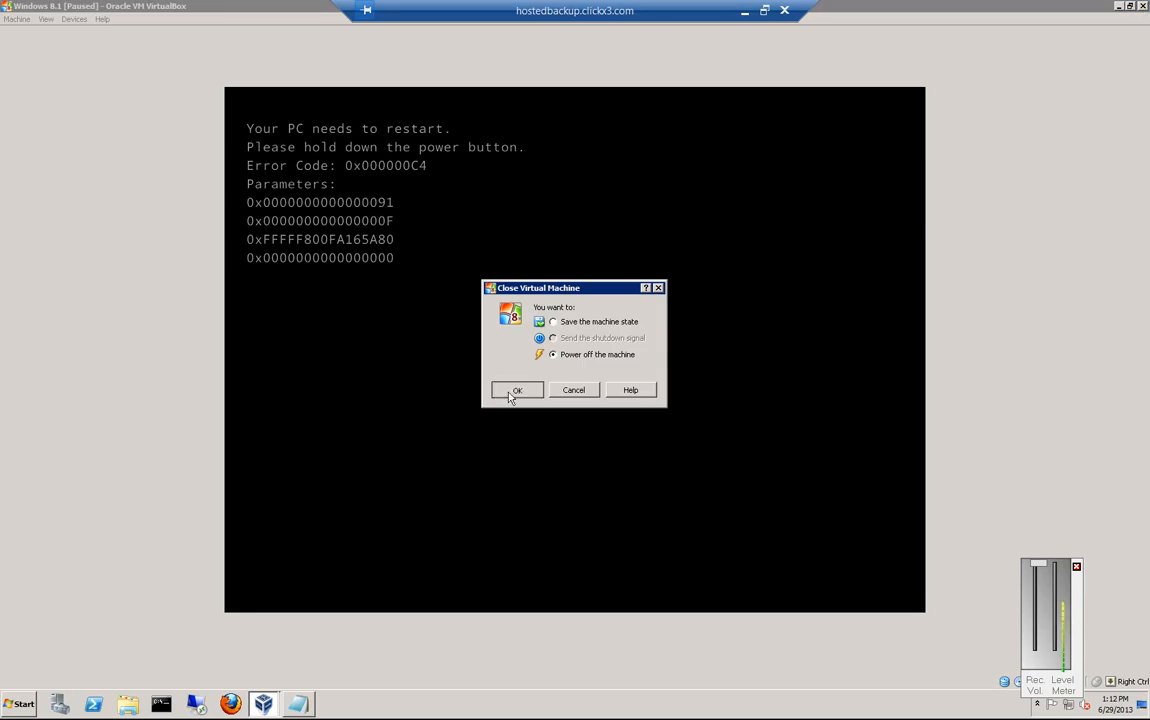
{"action": "left_click", "coordinate": [516, 390]}
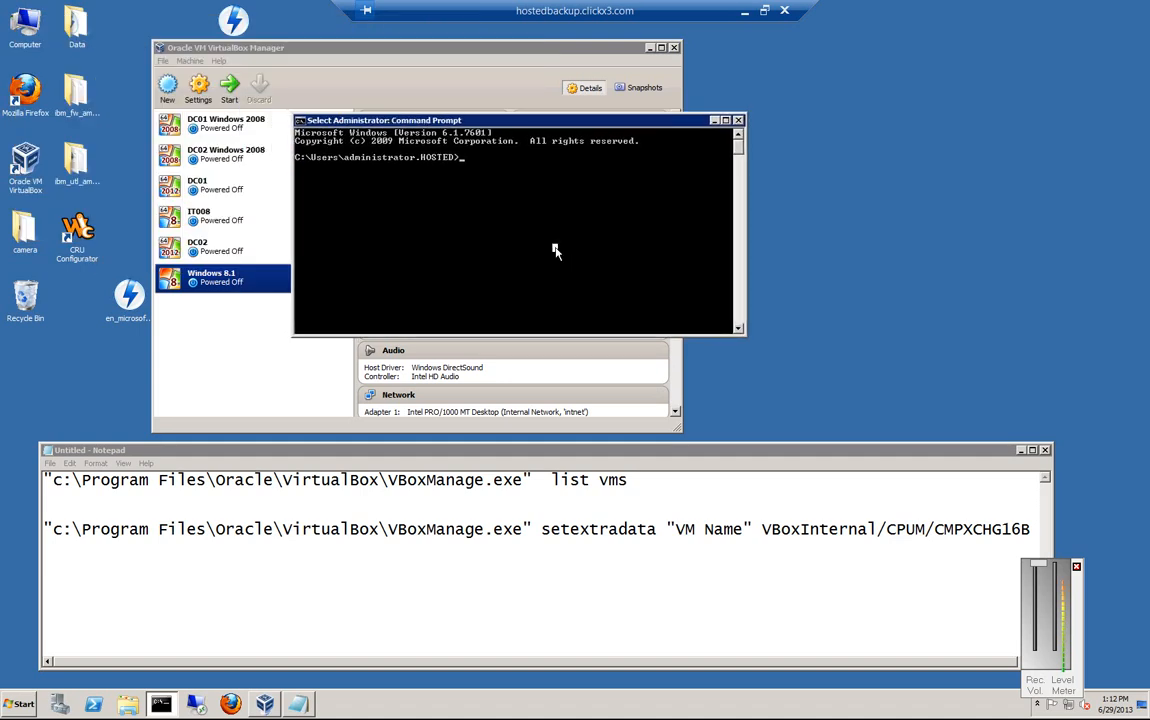
{"action": "mouse_move", "coordinate": [530, 248]}
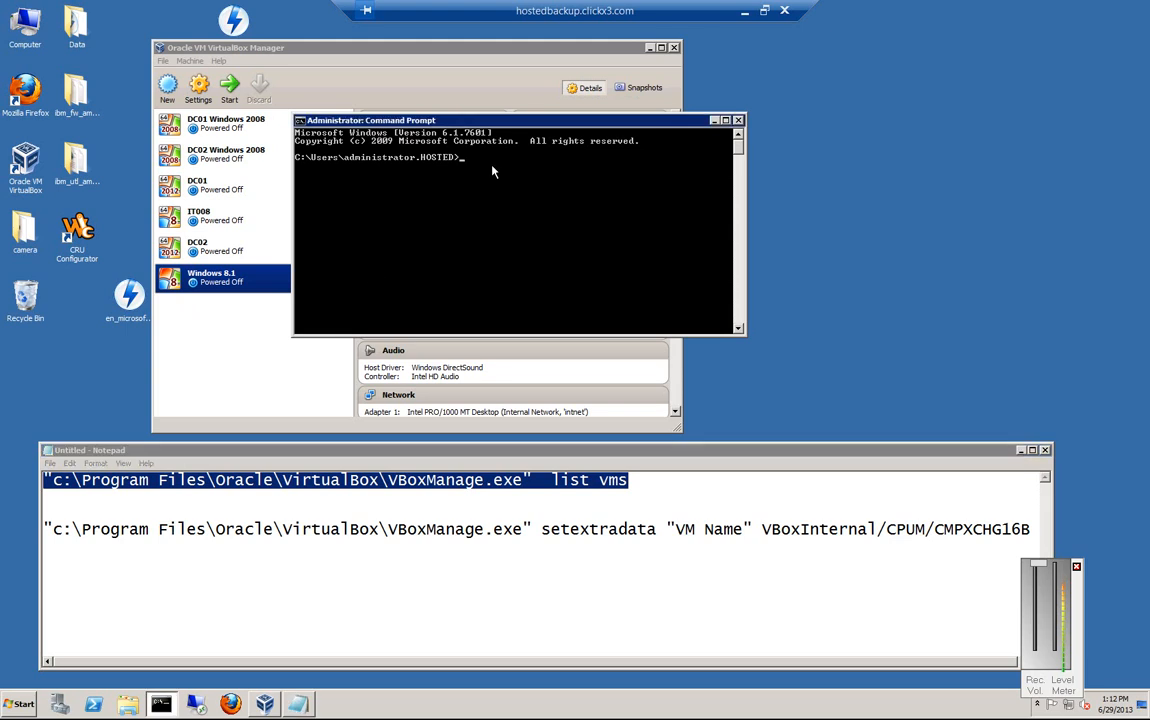
Step: Run VBoxManage list vms, listing the registered machines including Windows 8.1
{"action": "right_click", "coordinate": [596, 480]}
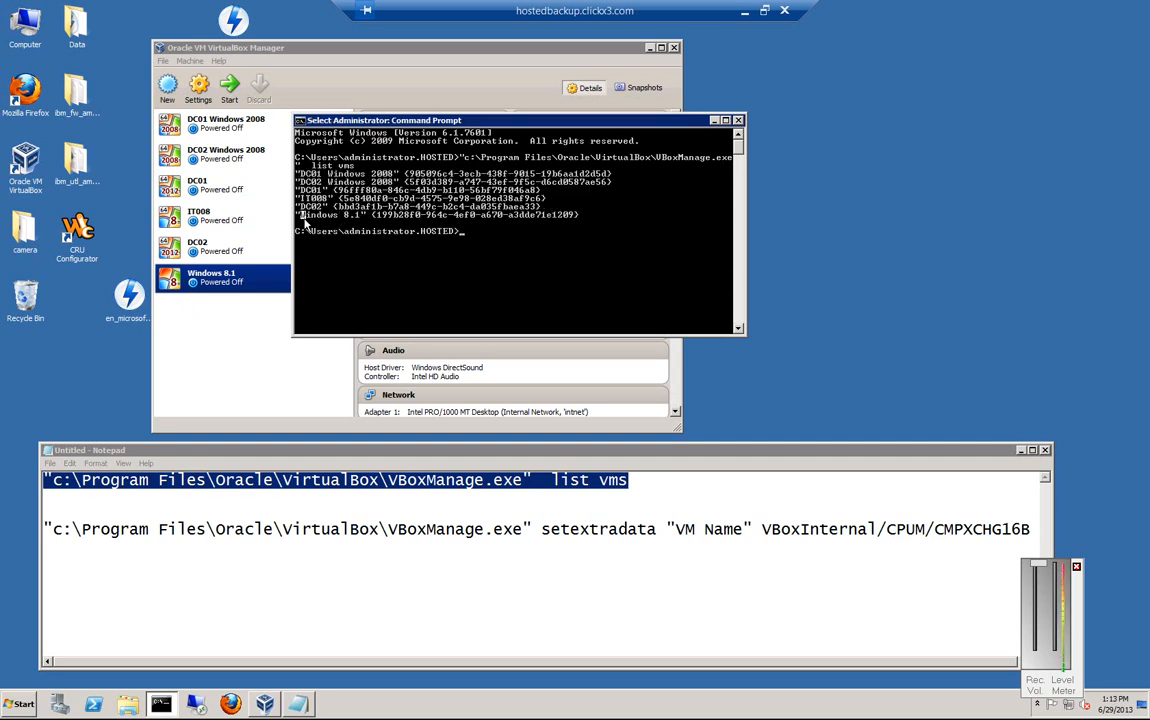
{"action": "mouse_move", "coordinate": [362, 224]}
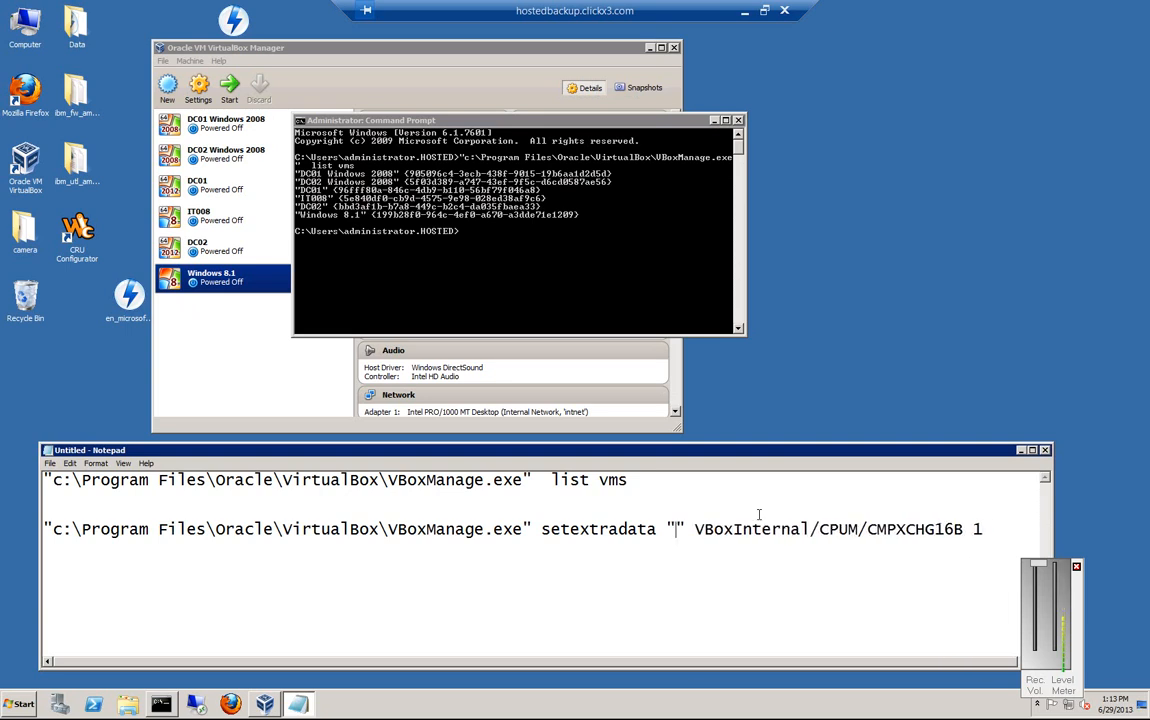
Step: Run VBoxManage setextradata for "Windows 8.1" enabling the CMPXCHG16B CPUID flag
{"action": "type", "text": "Windows 8.1"}
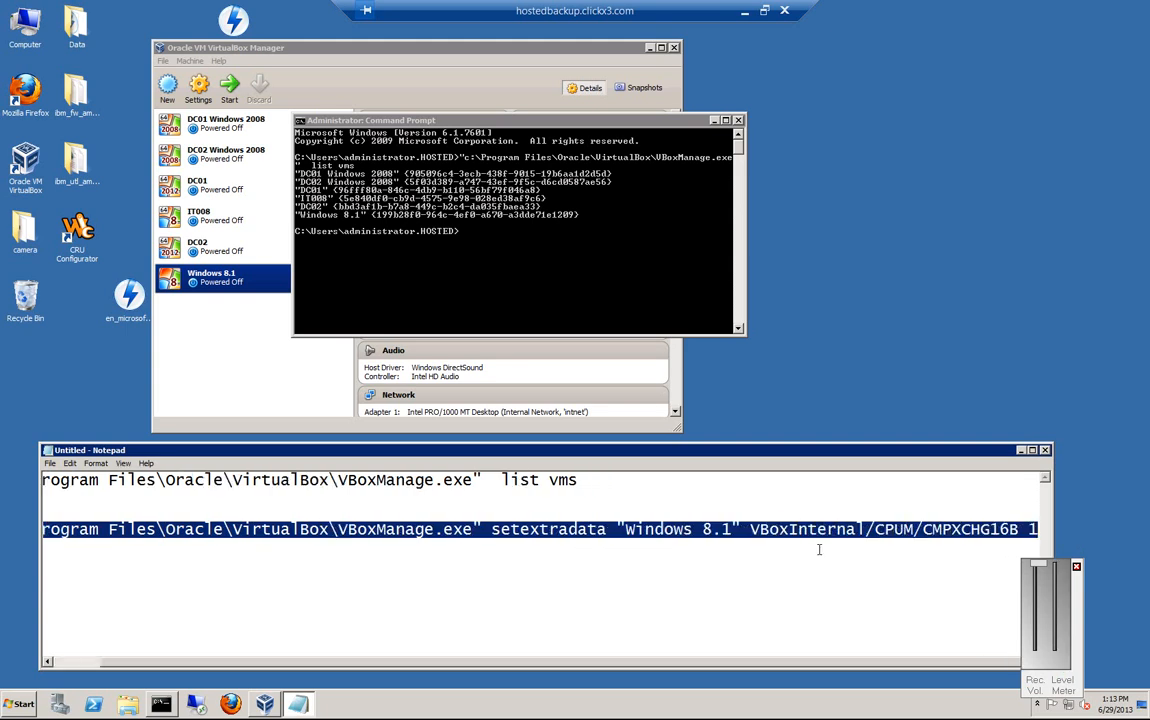
{"action": "left_click", "coordinate": [516, 230]}
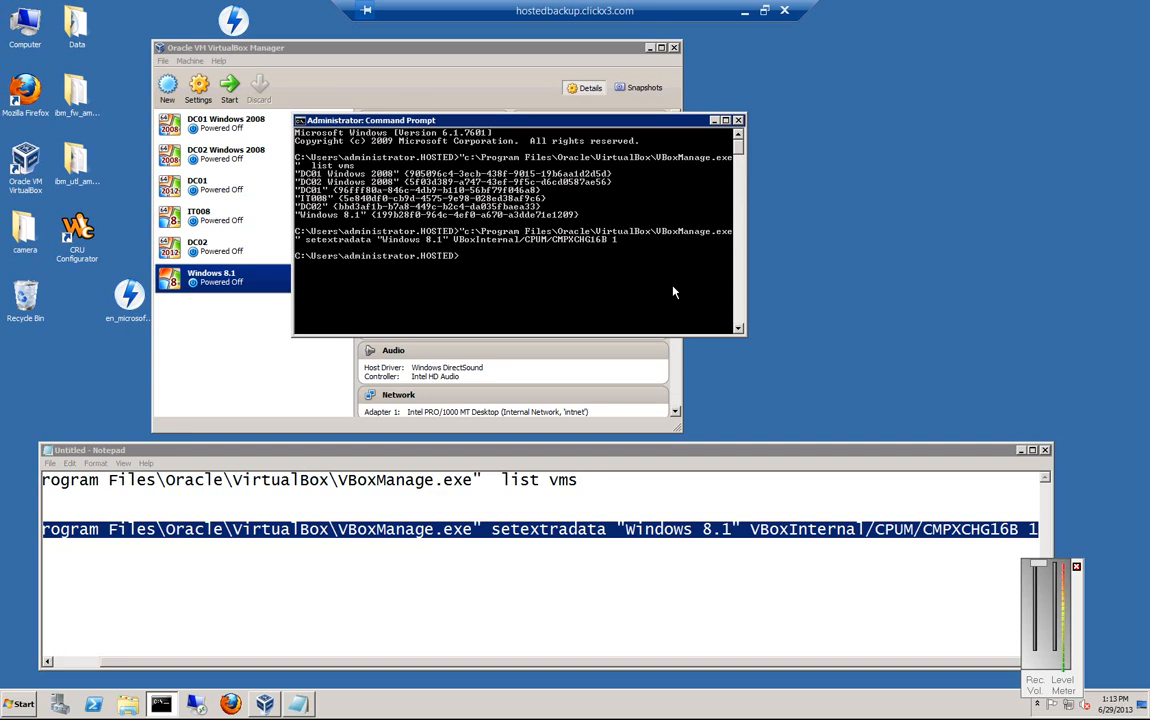
{"action": "mouse_move", "coordinate": [296, 348]}
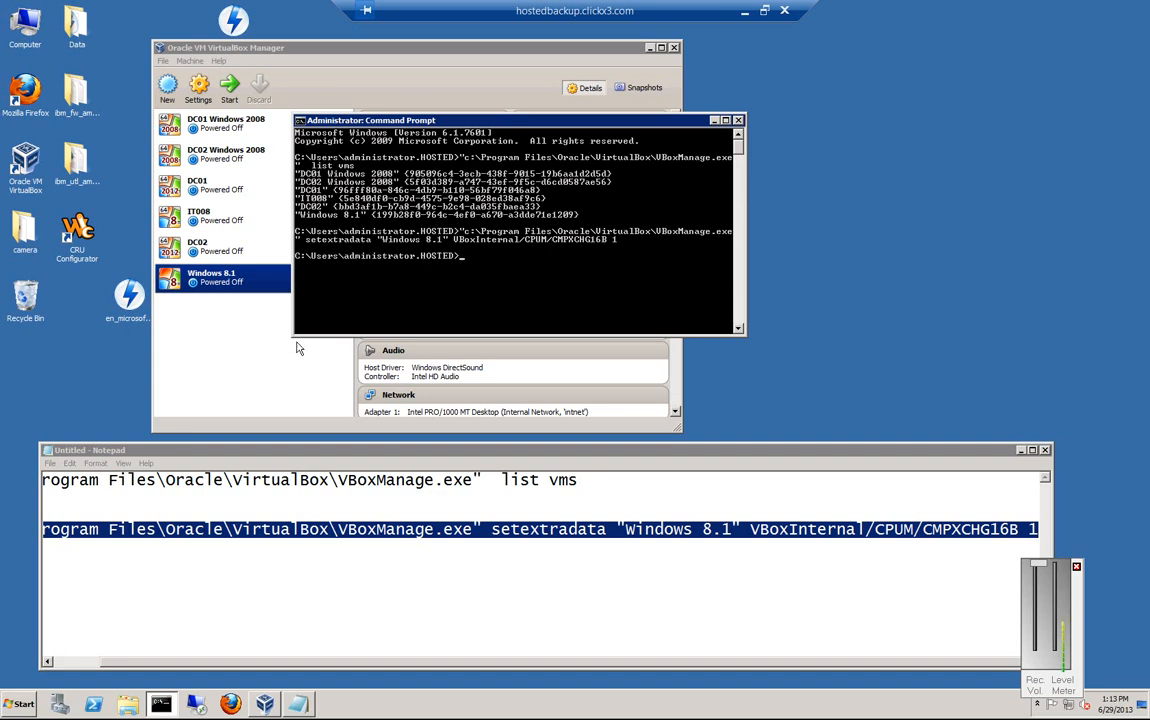
Step: Start the patched Windows 8.1 machine, now reaching the boot splash screen
{"action": "right_click", "coordinate": [212, 276]}
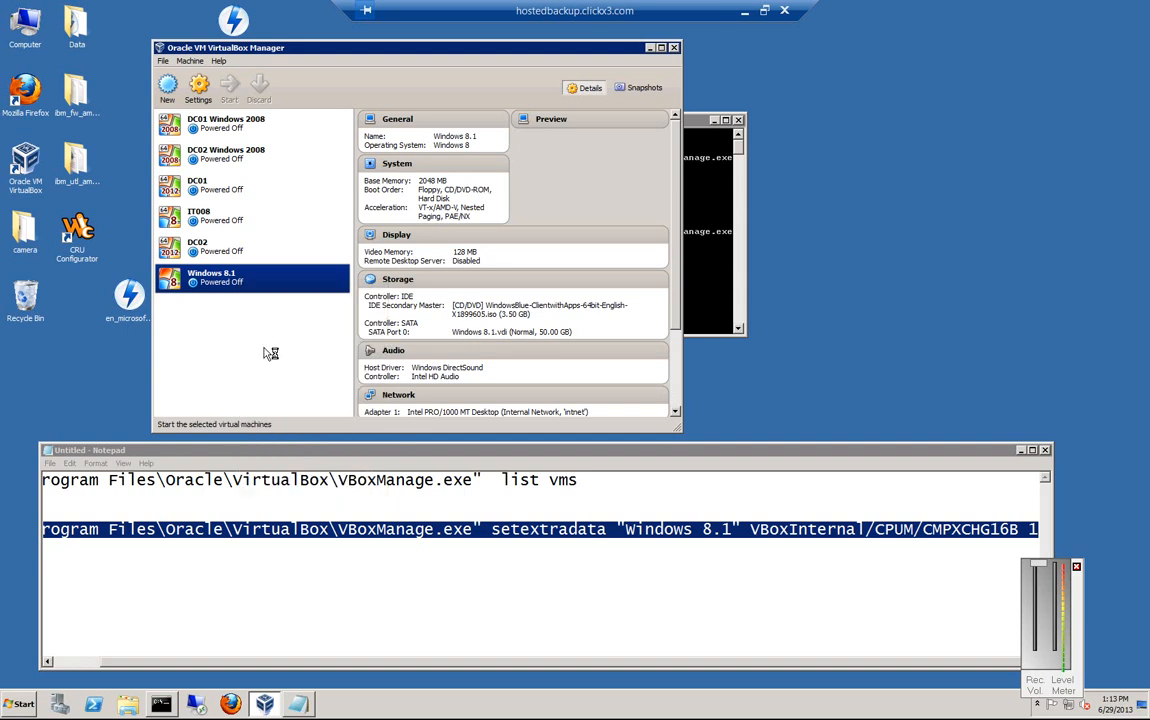
{"action": "left_click", "coordinate": [228, 88]}
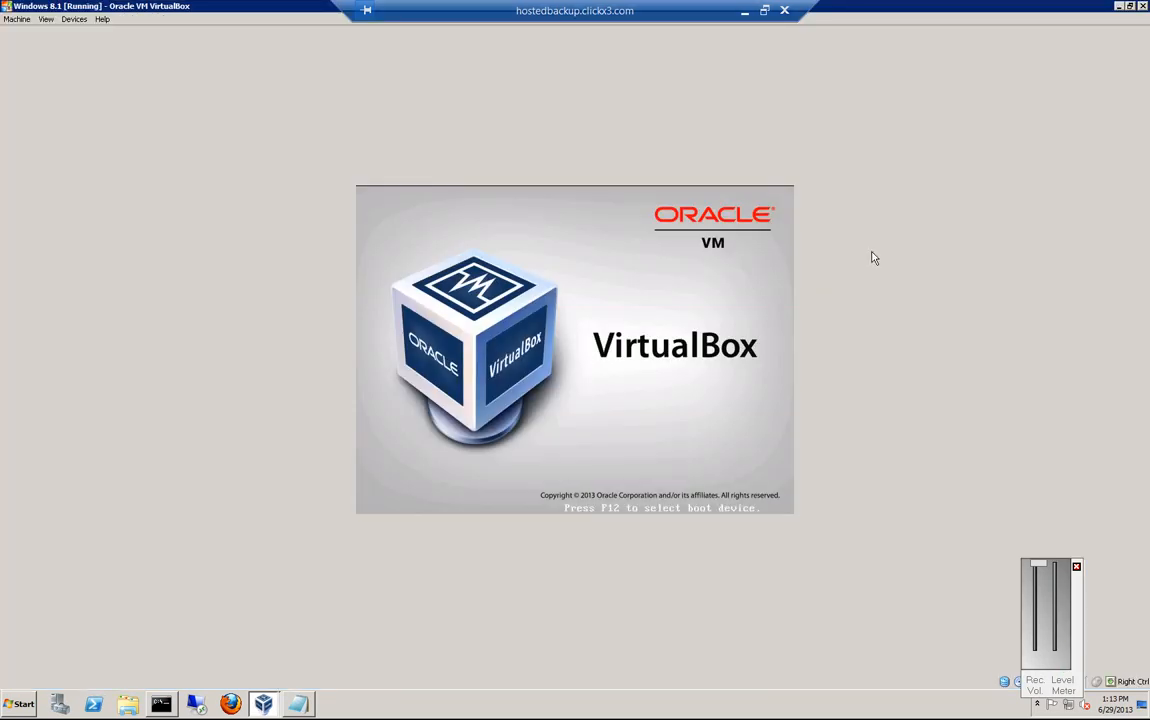